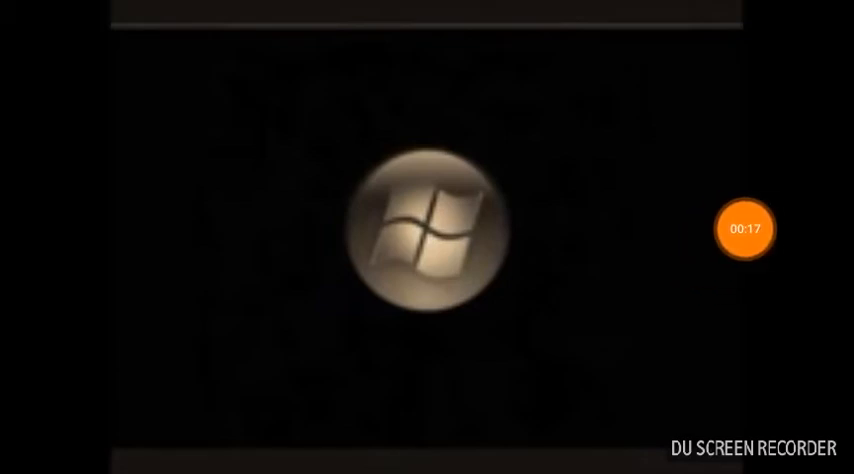
- Expand the floating timer bubble to reveal the pause, stop and tools controls
click(748, 232)
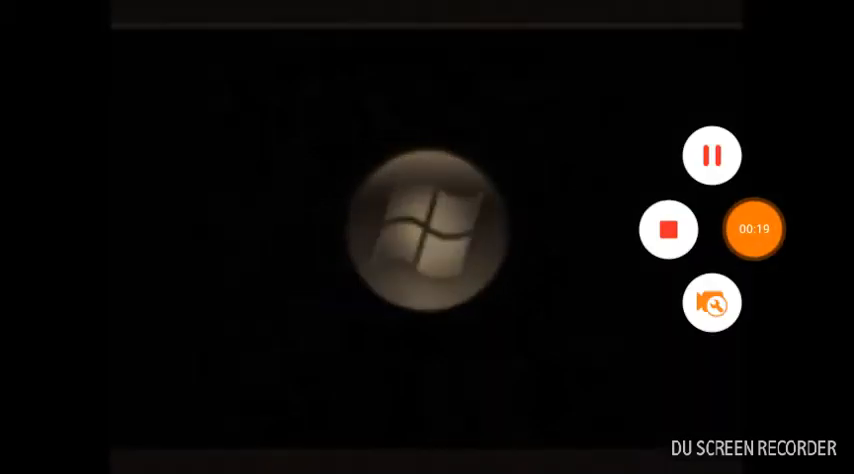